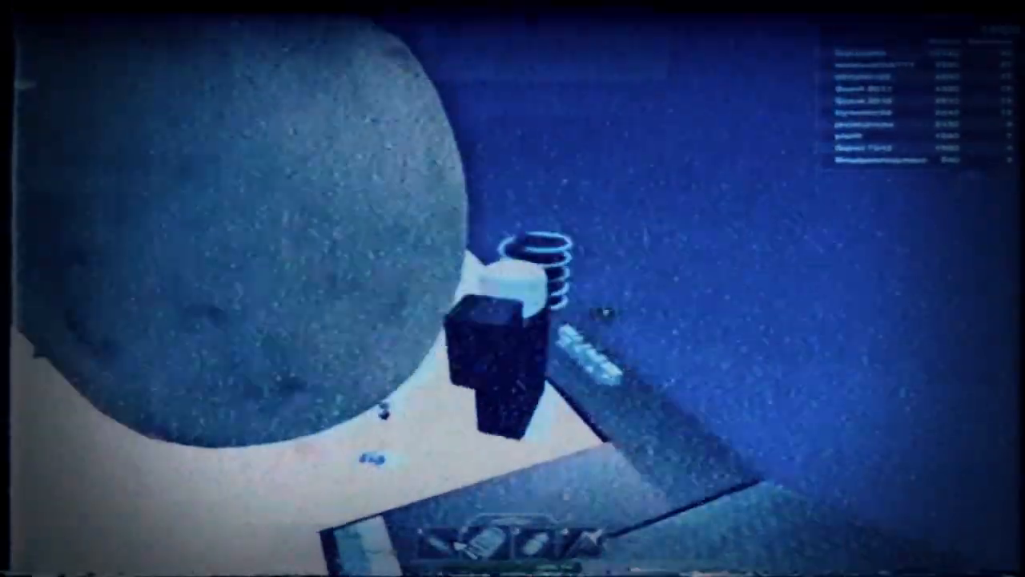
mouse_move(513, 289)
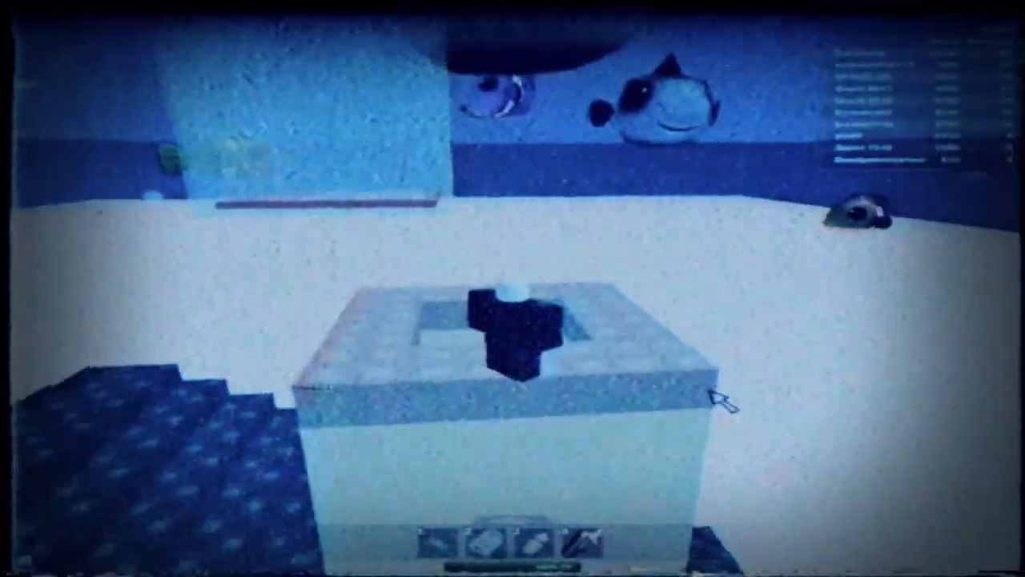
mouse_move(720, 400)
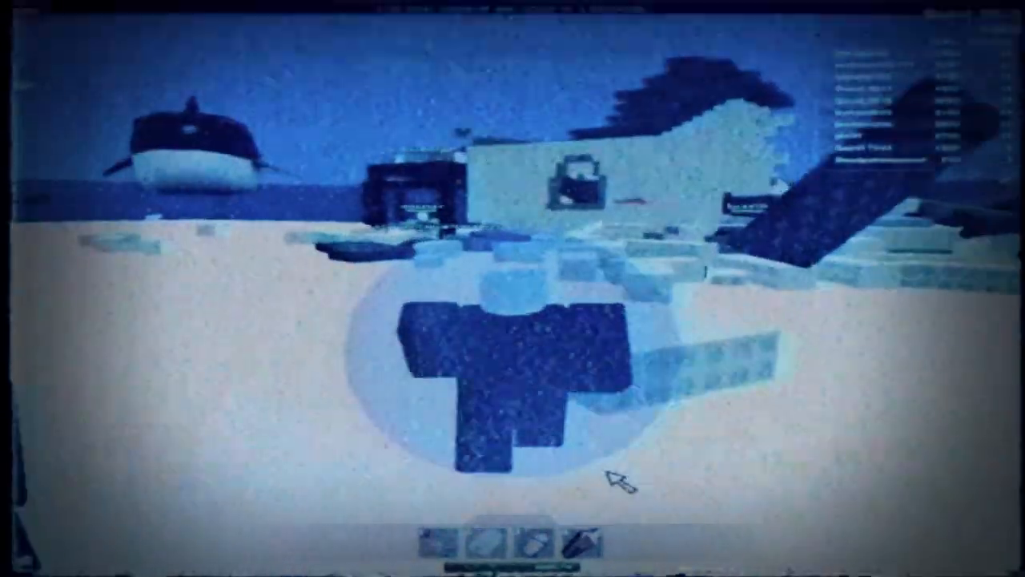
mouse_move(529, 456)
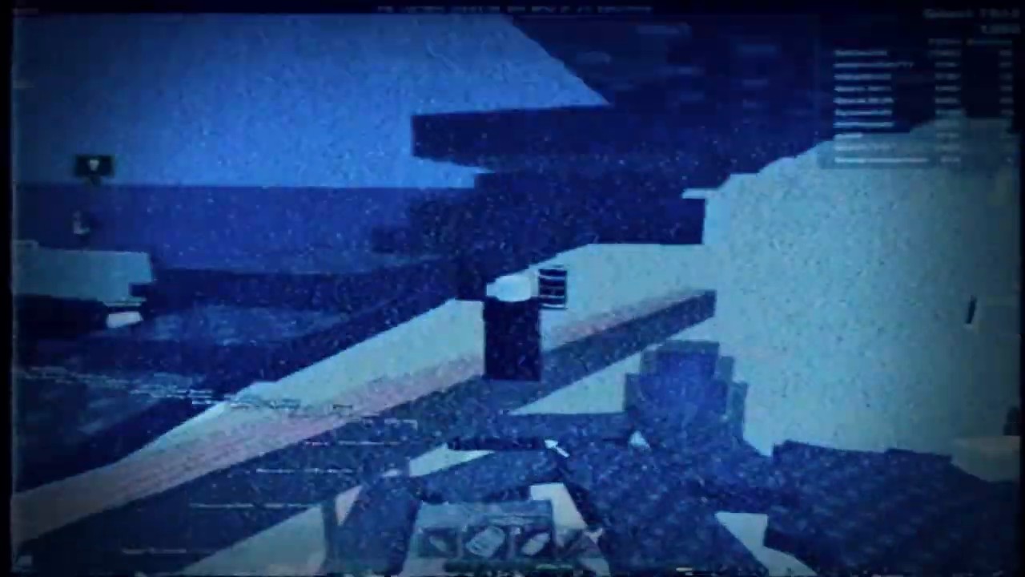
mouse_move(513, 288)
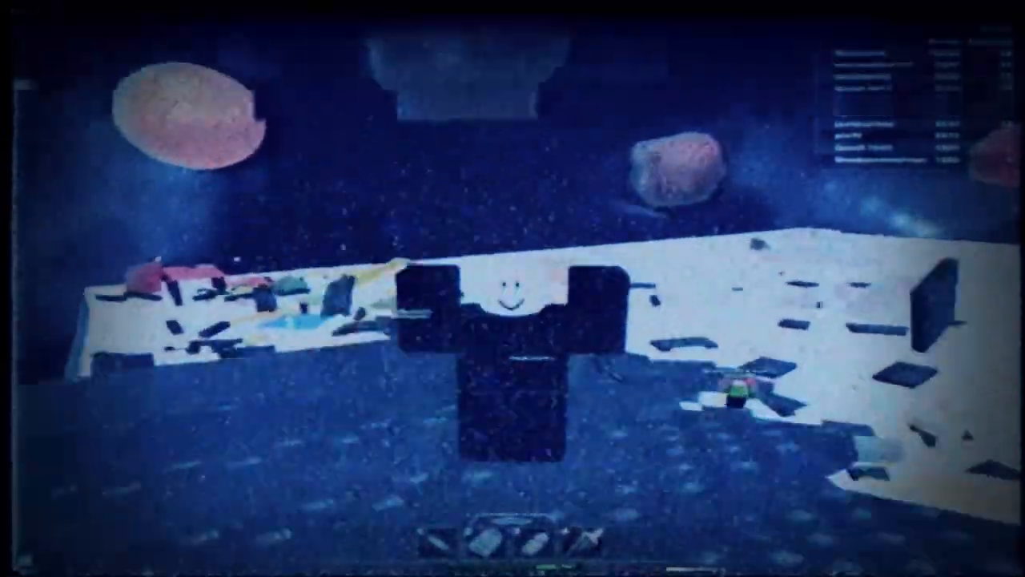
mouse_move(513, 288)
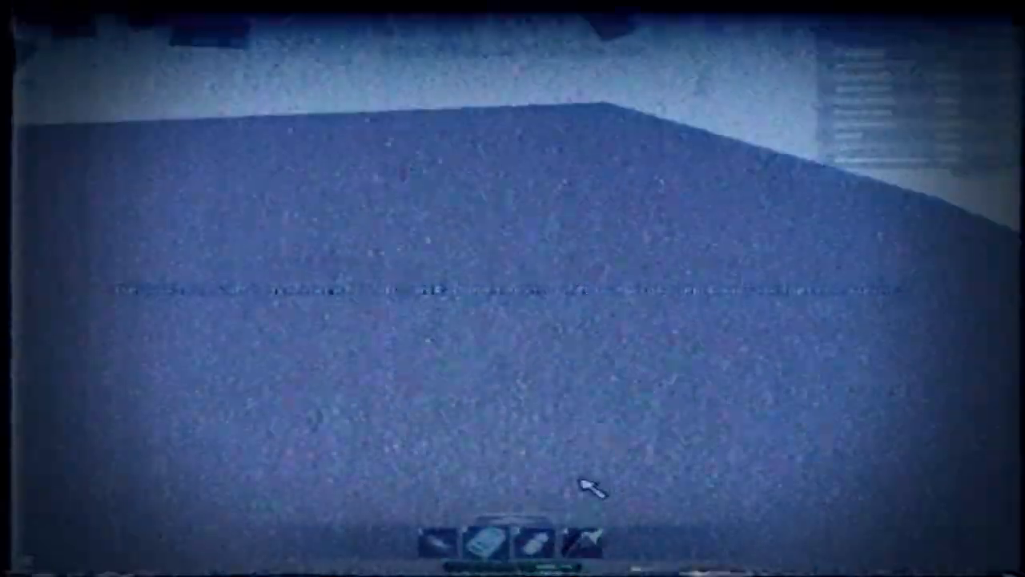
mouse_move(593, 501)
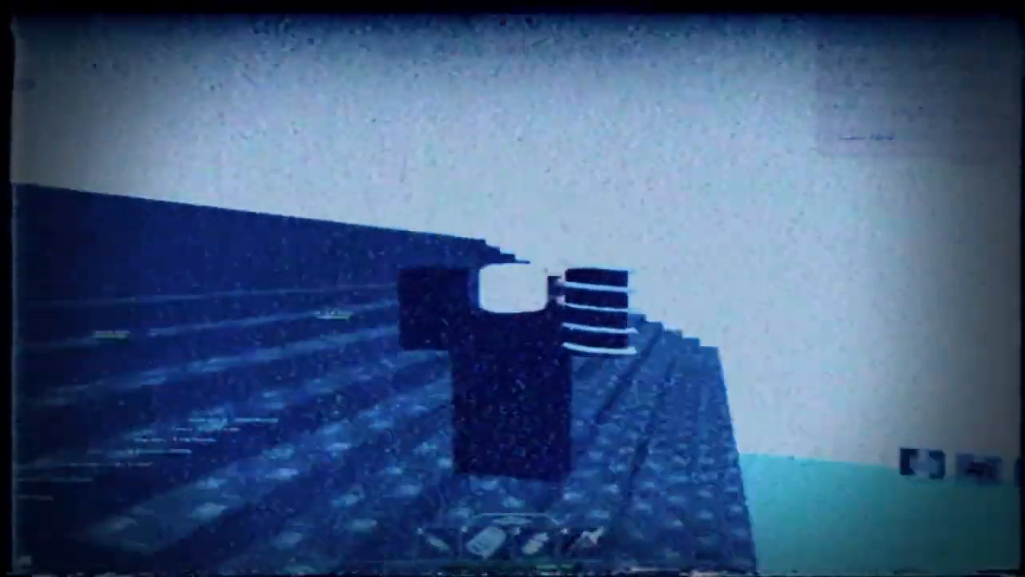
mouse_move(513, 288)
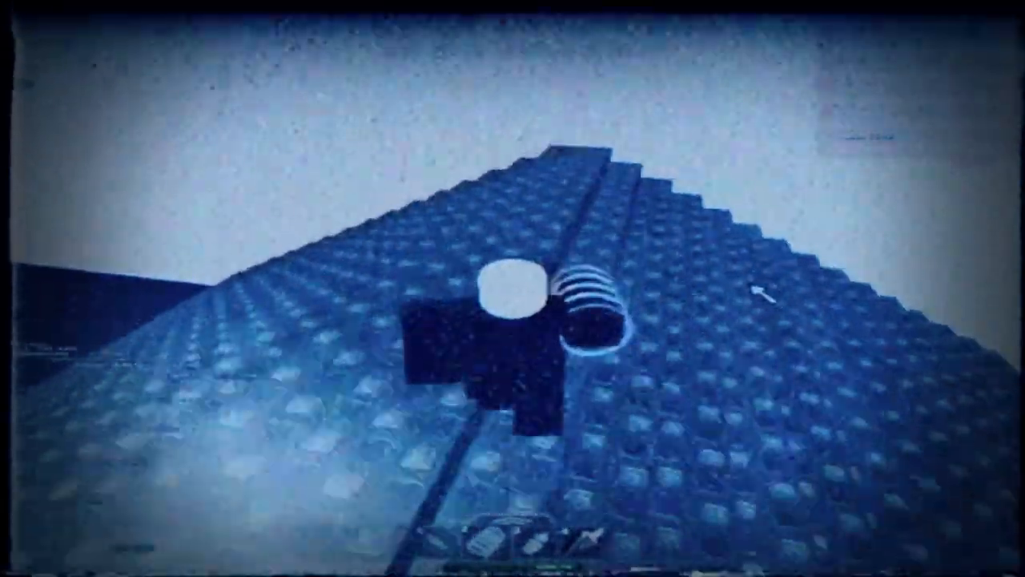